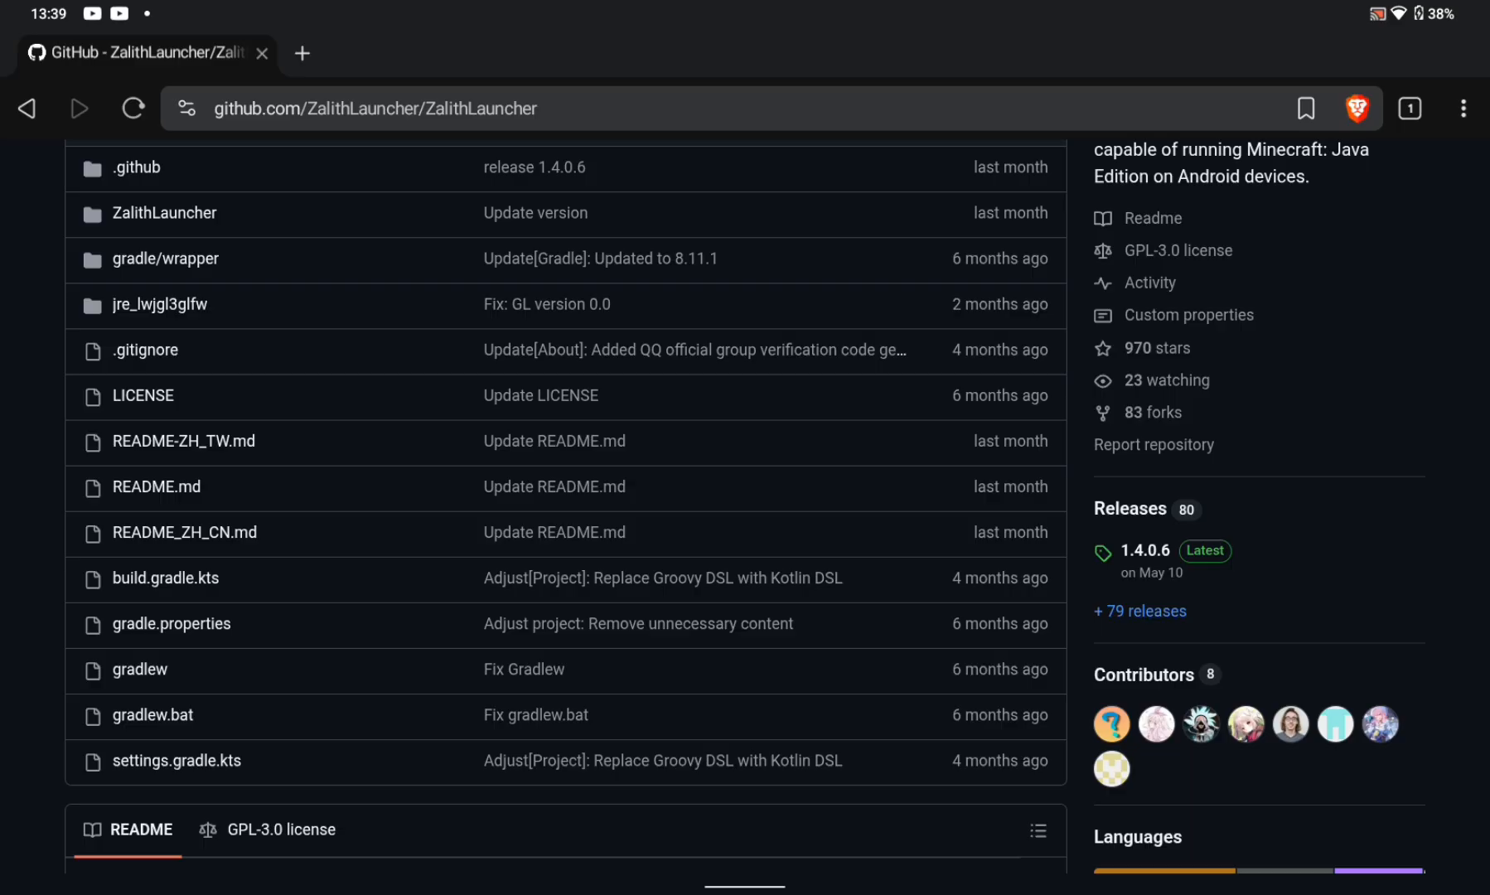
Step: Open the ZalithLauncher Releases list and scroll down to the 1.4.0.6 release assets
left_click(1139, 611)
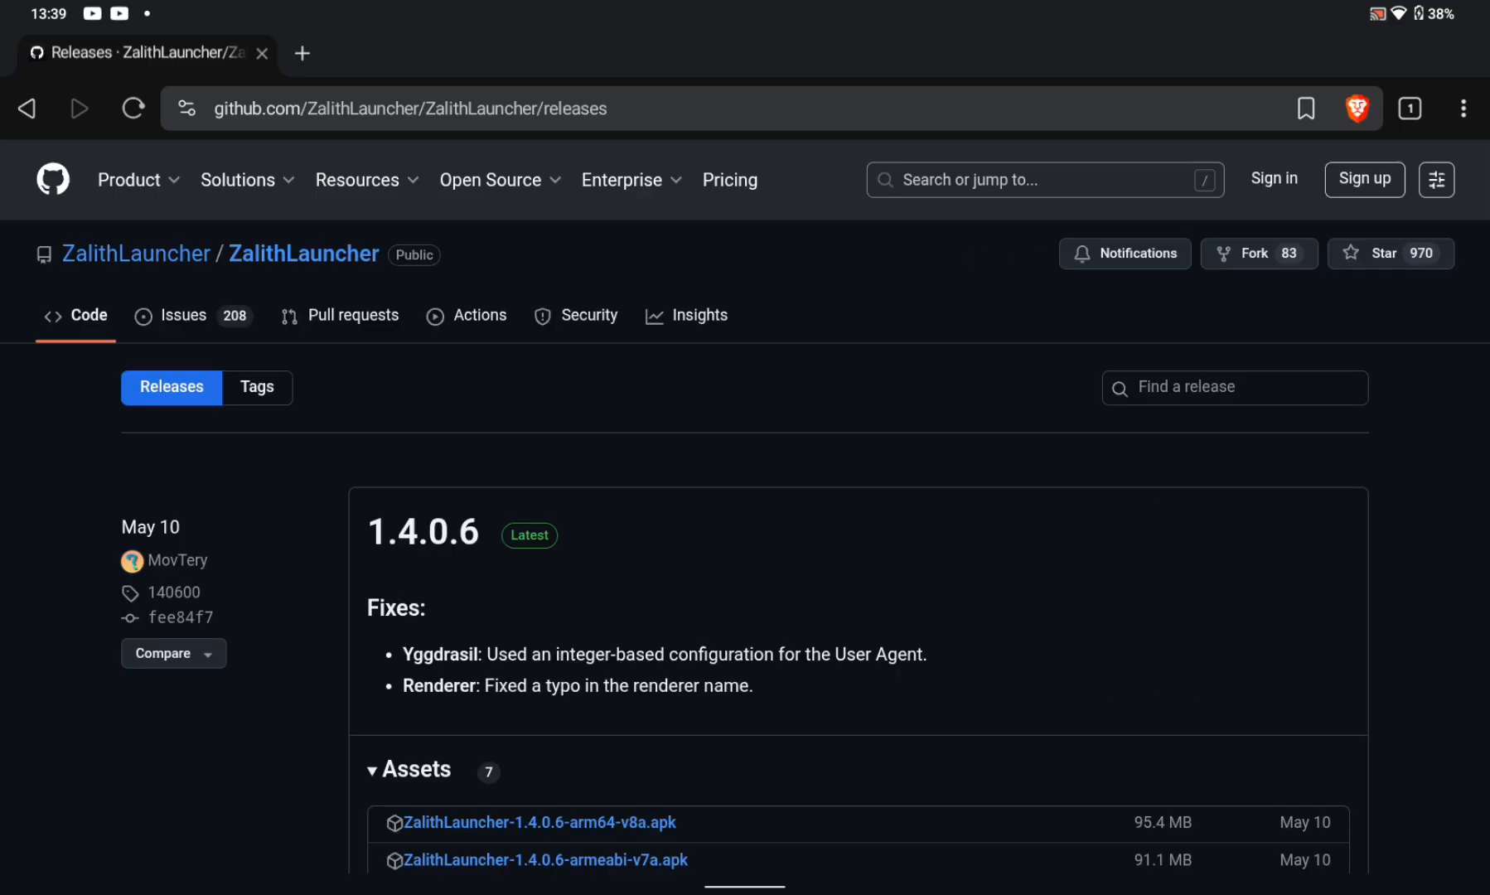
scroll("down", 3)
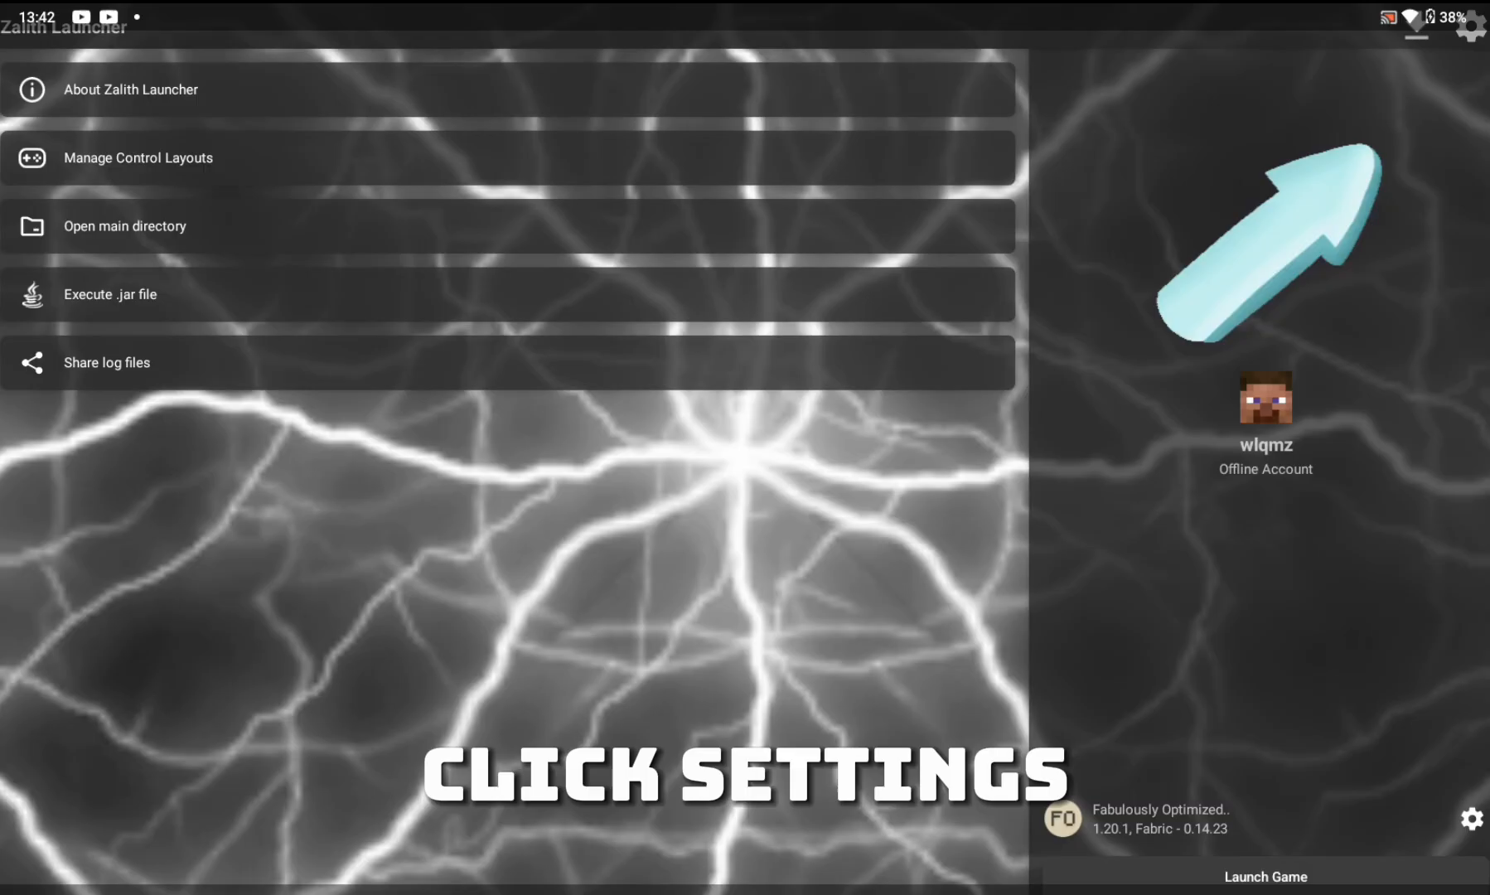
Step: Open account management from the home screen avatar, showing accounts xWlqmz and wlqmz
left_click(1465, 818)
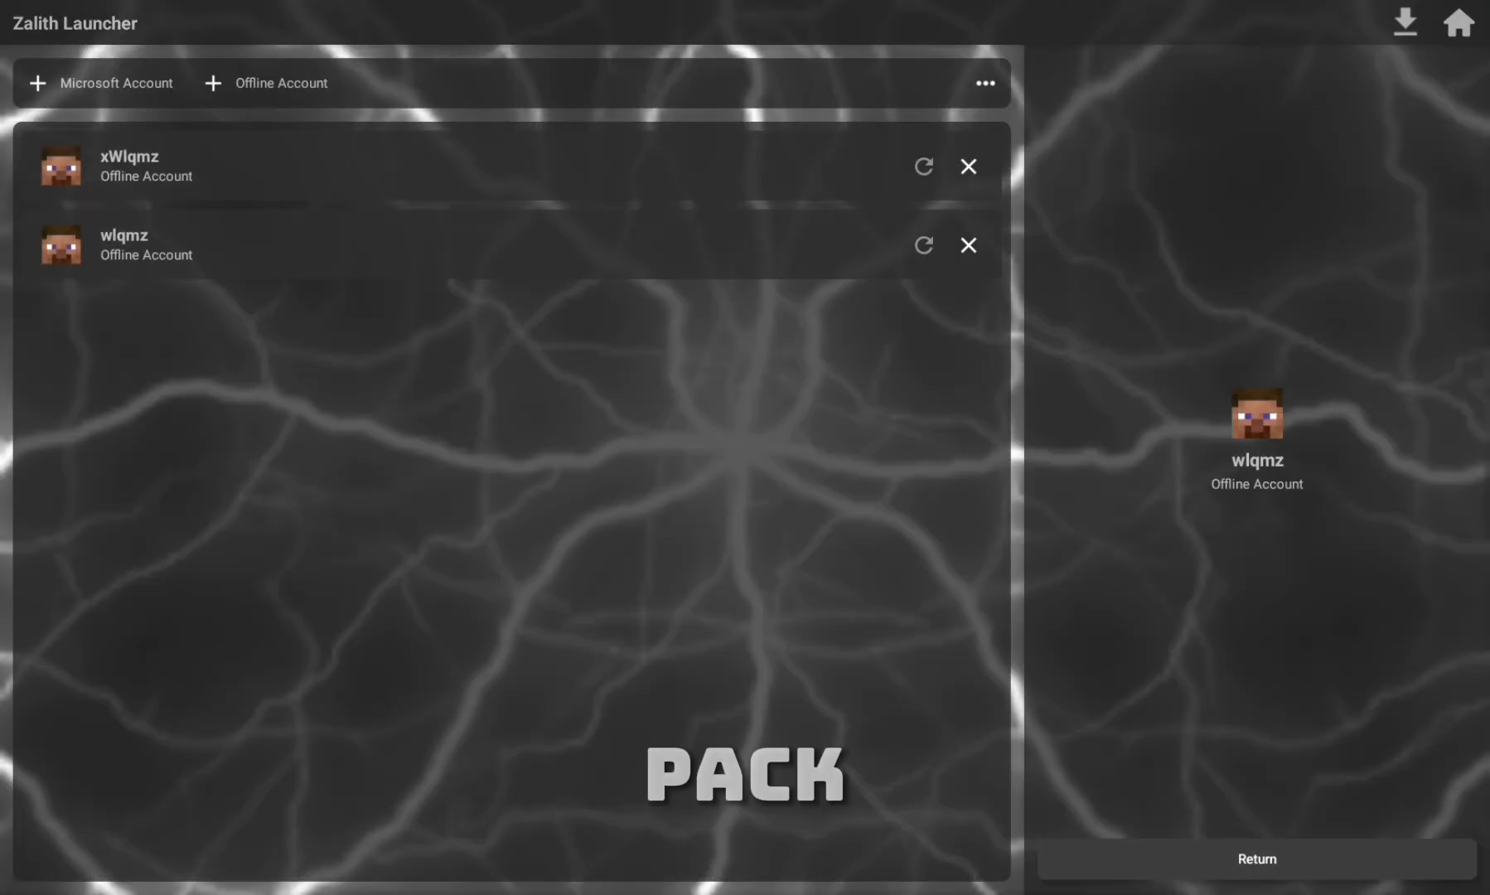
Step: Add an offline account, launch Fabulously Optimized 1.20.1, and open the in-game Options
left_click(279, 83)
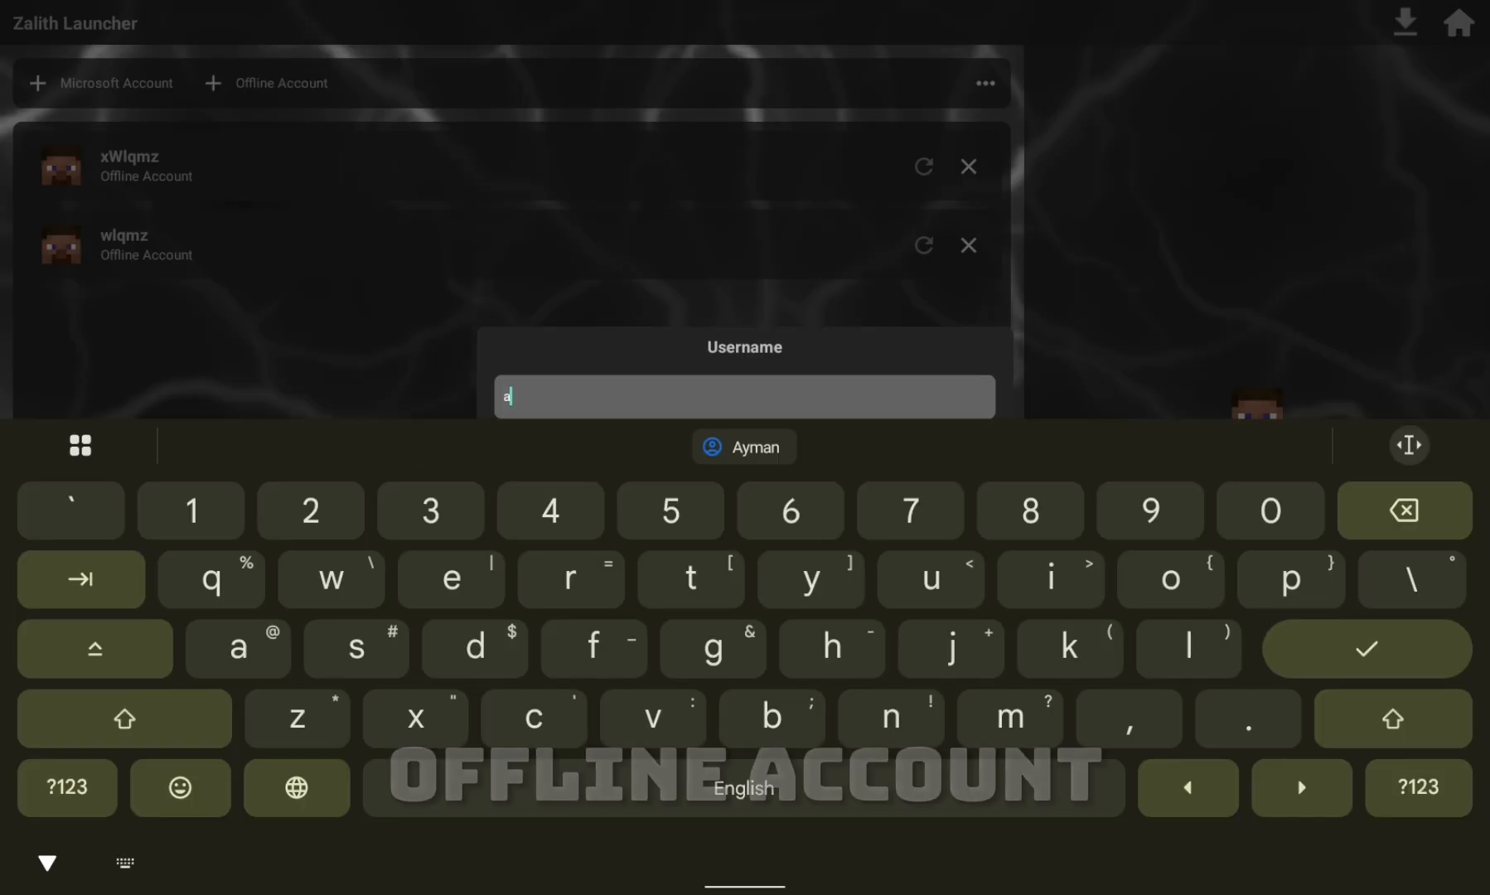
type("cc name")
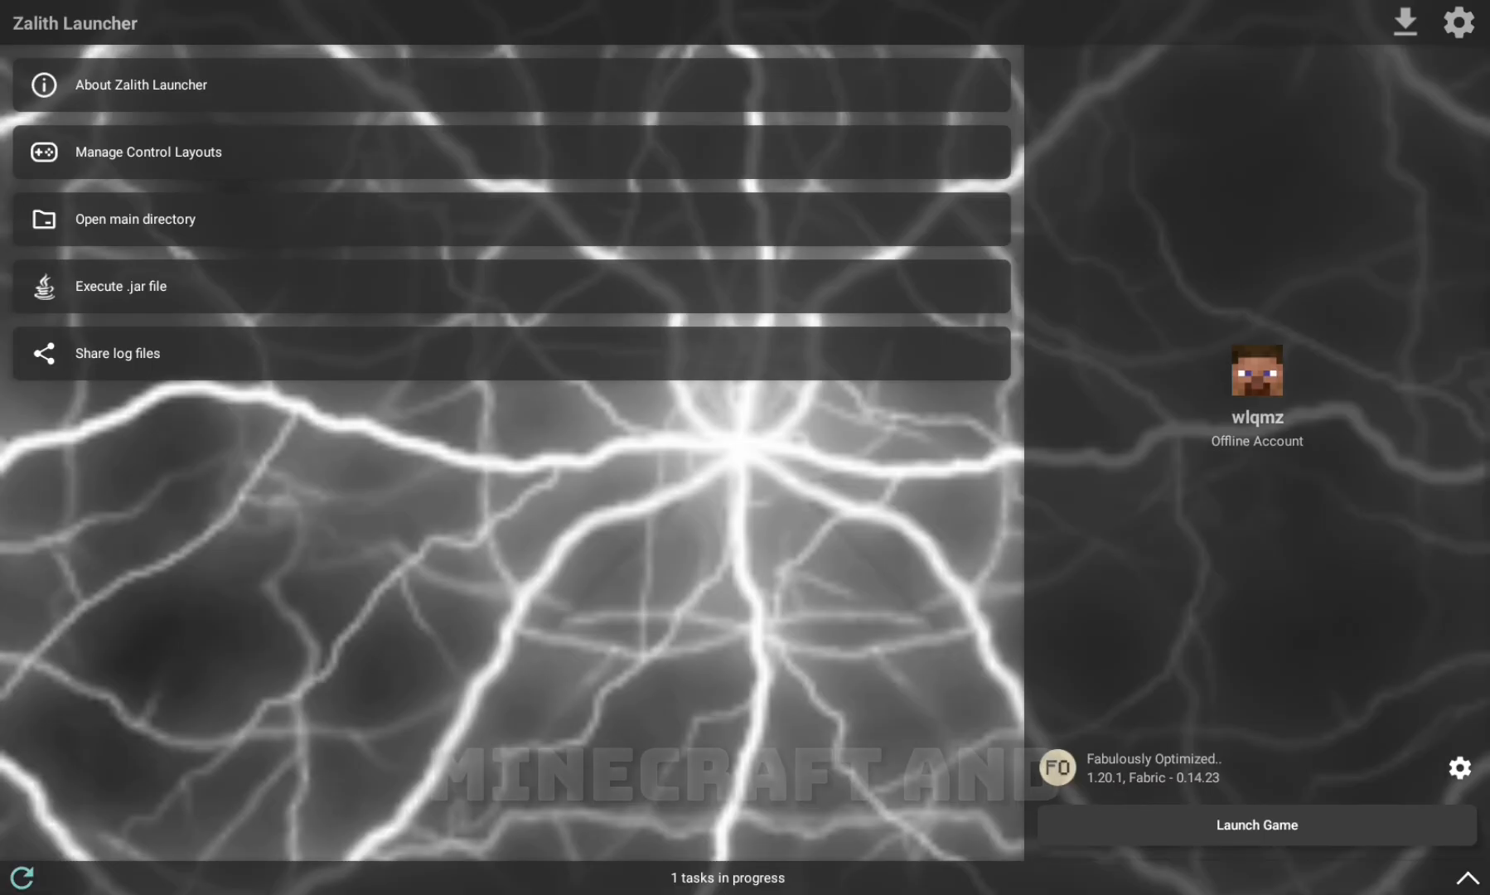
left_click(1255, 824)
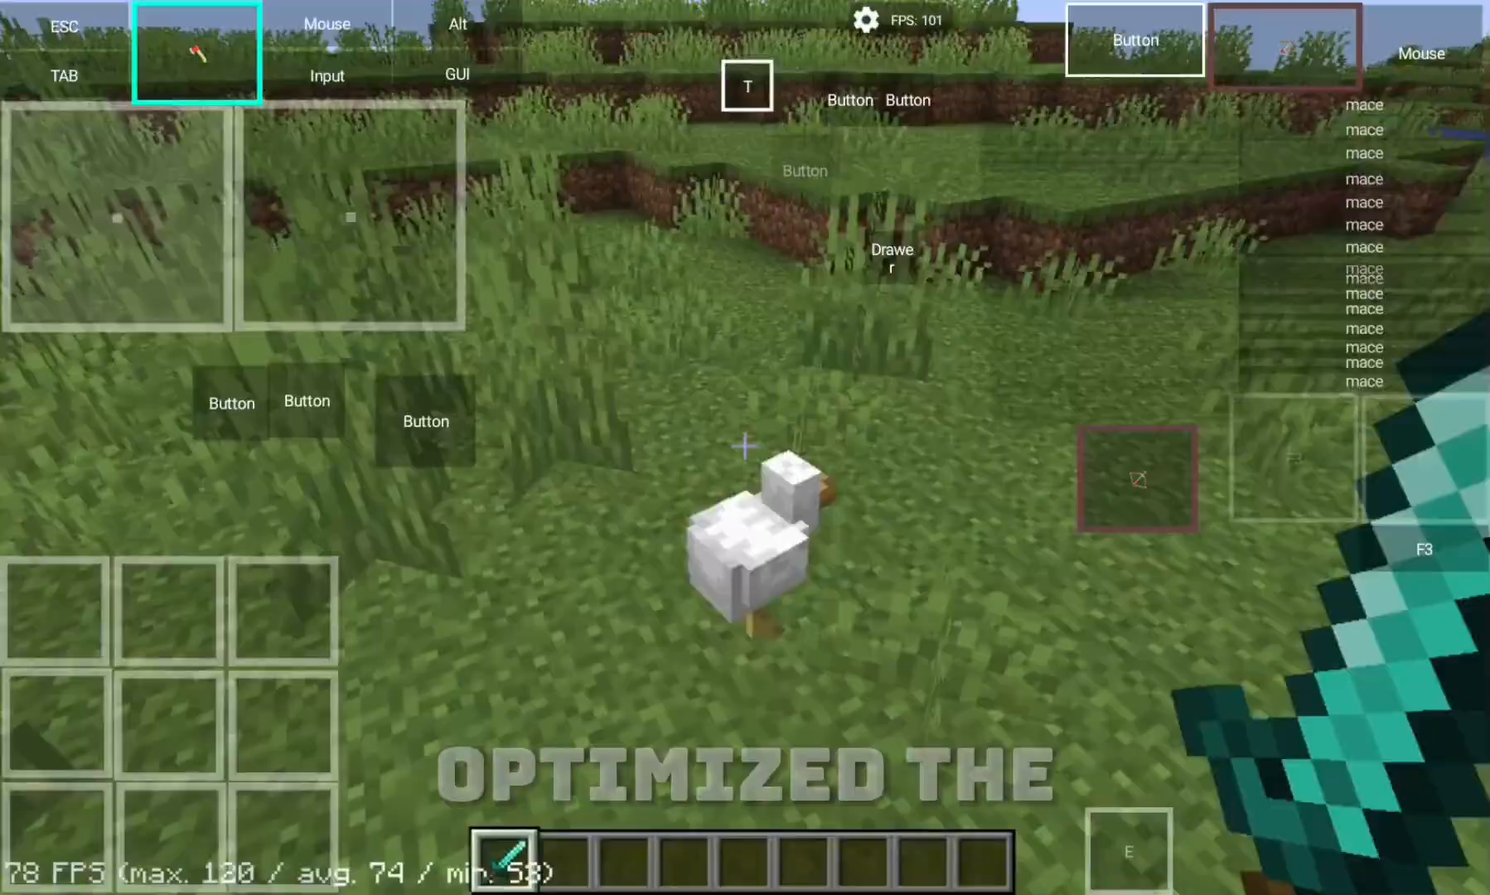
key("Escape")
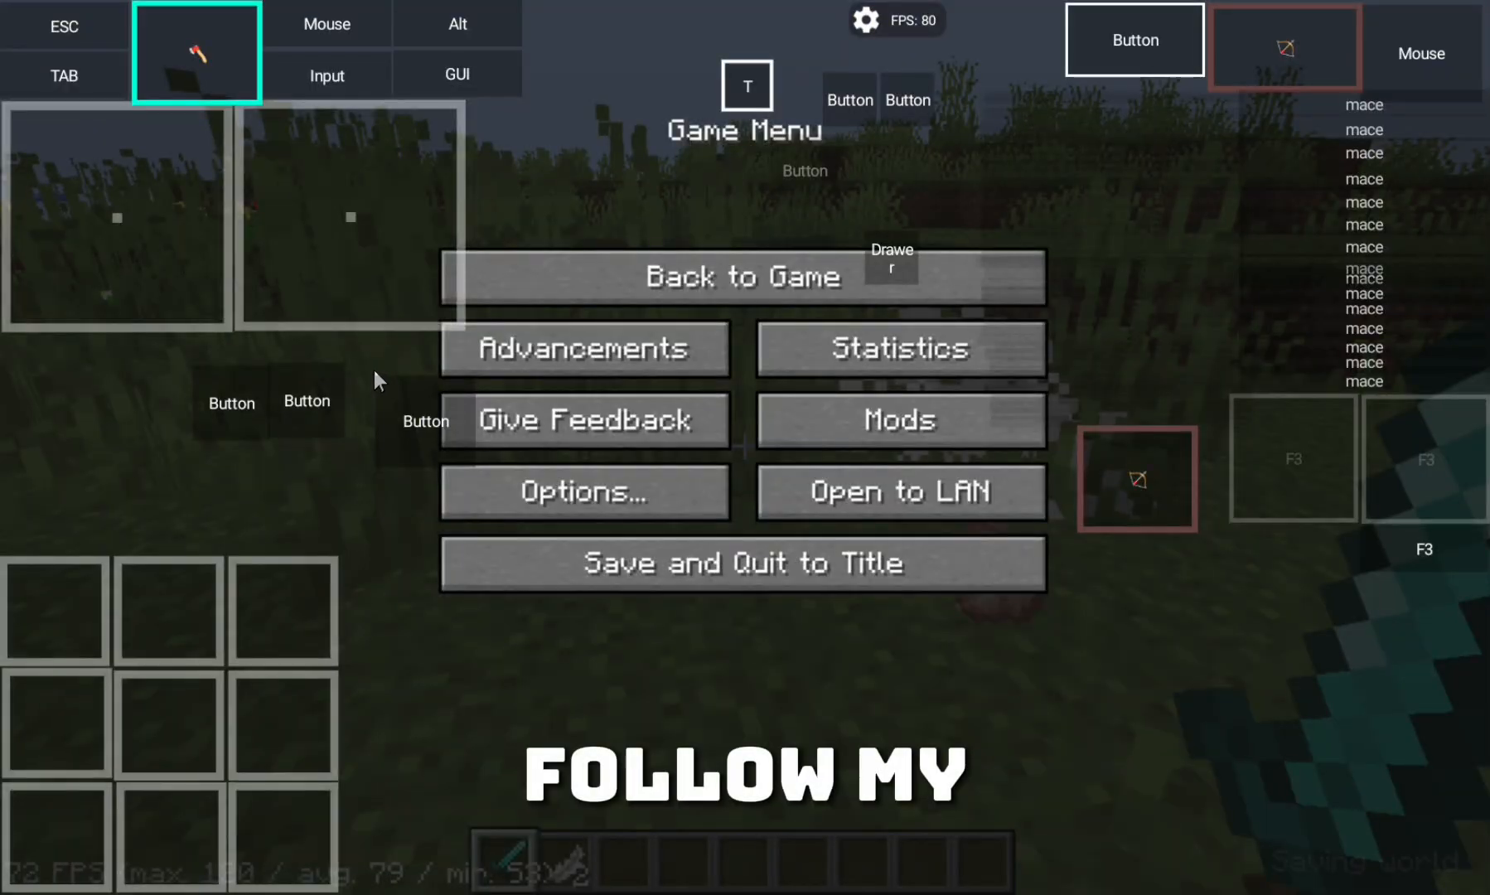
left_click(584, 493)
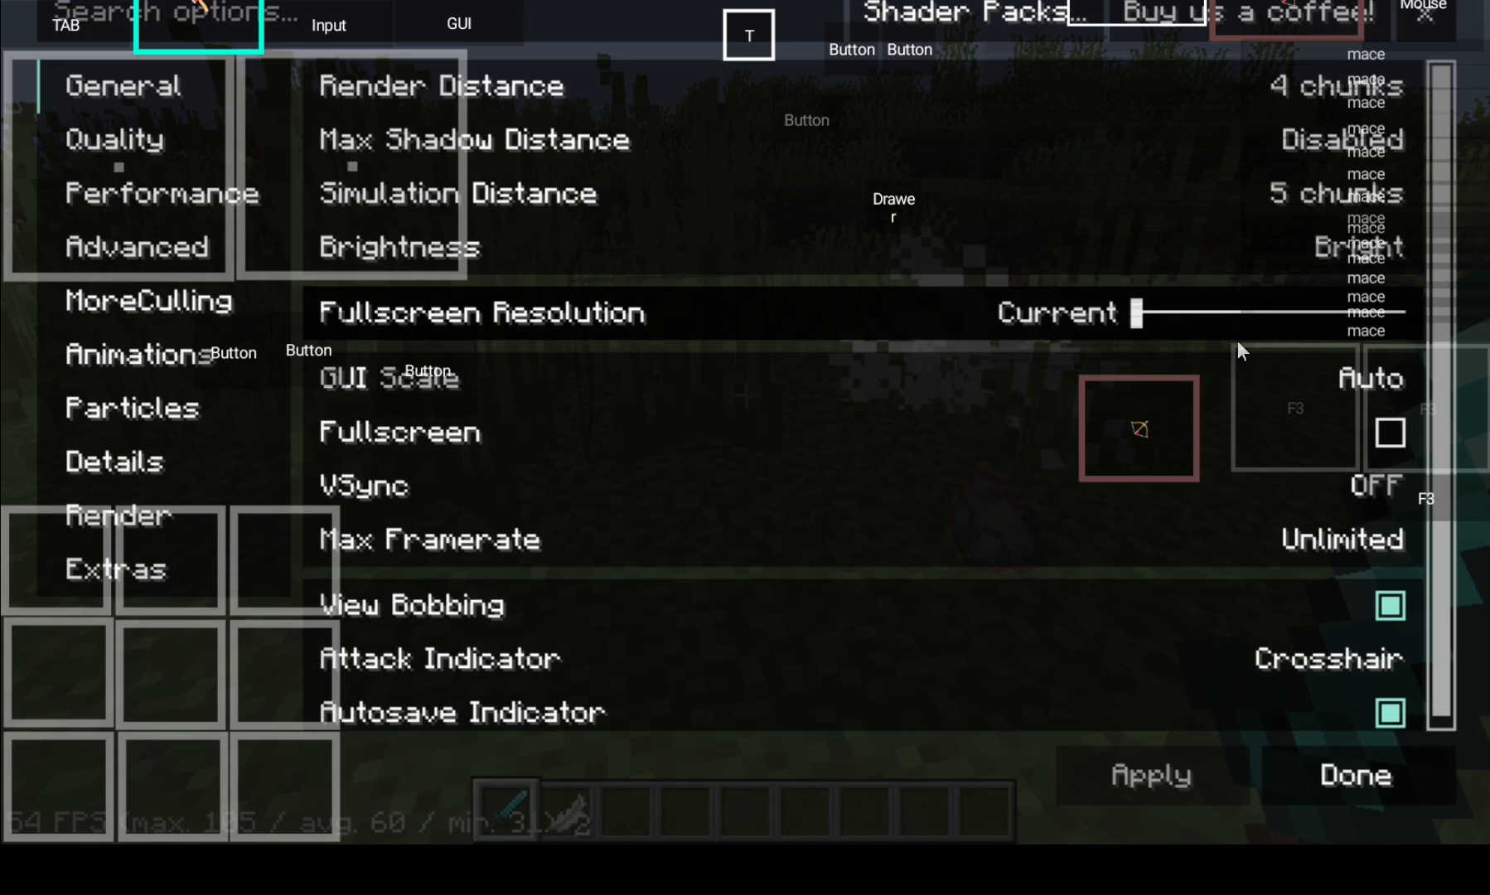
mouse_move(1378, 319)
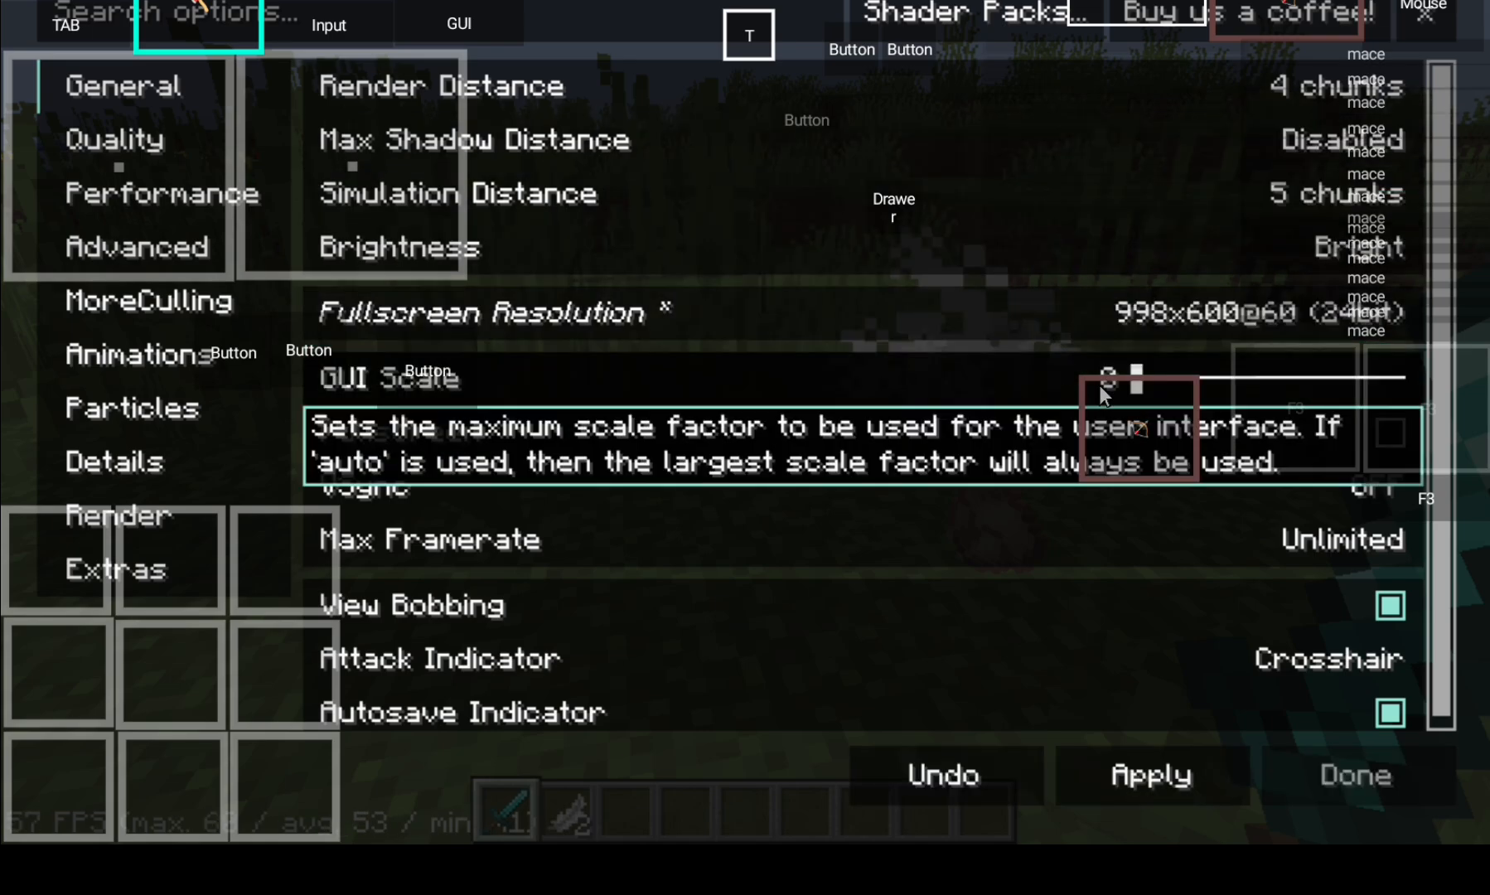
Step: Switch Minecraft's video settings to the Quality category
left_click(114, 140)
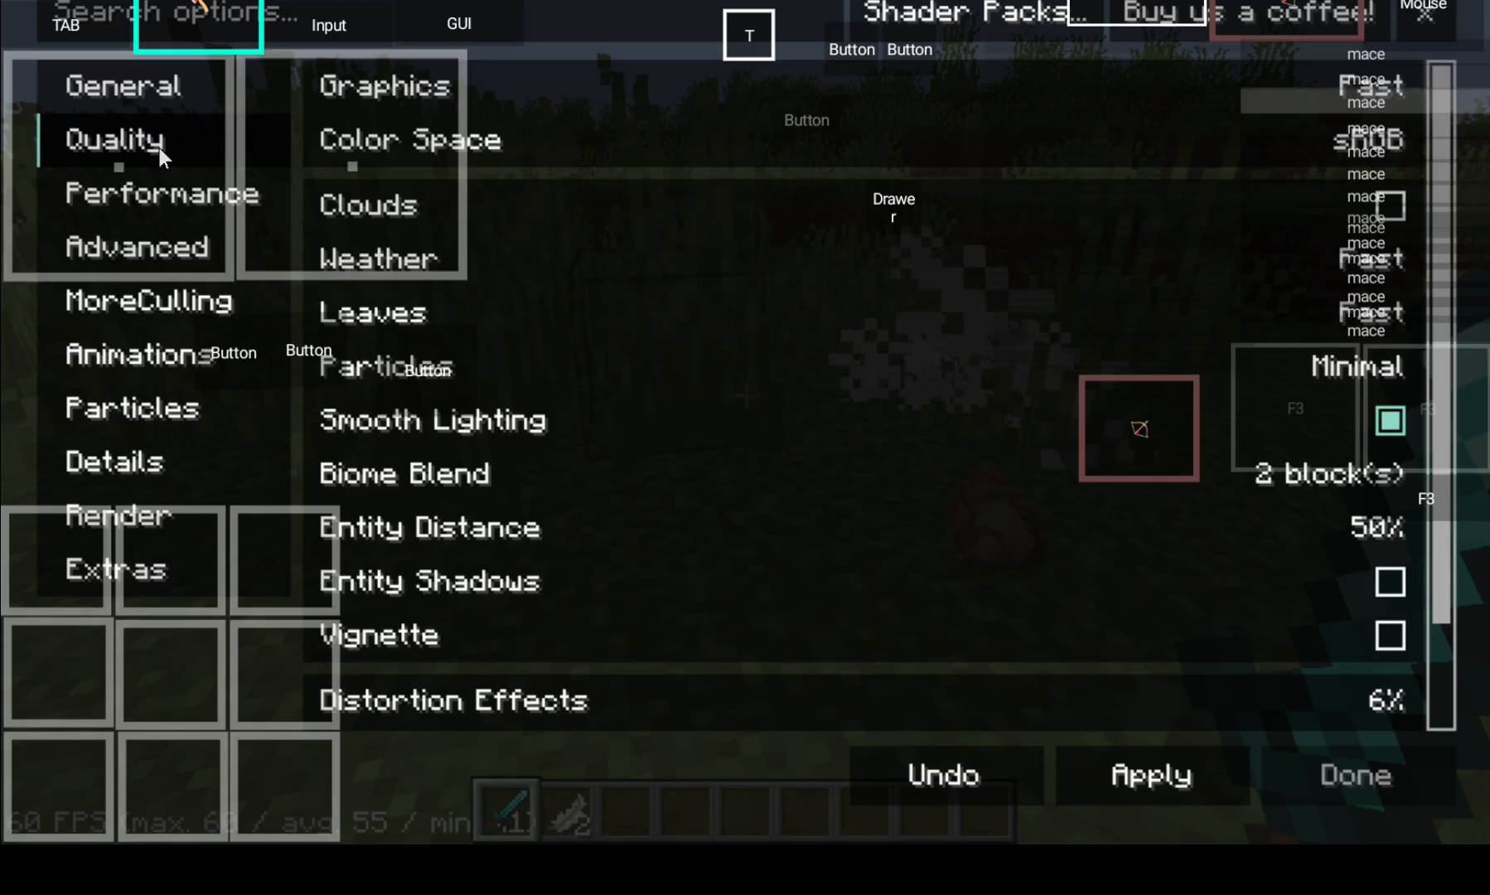
mouse_move(1292, 356)
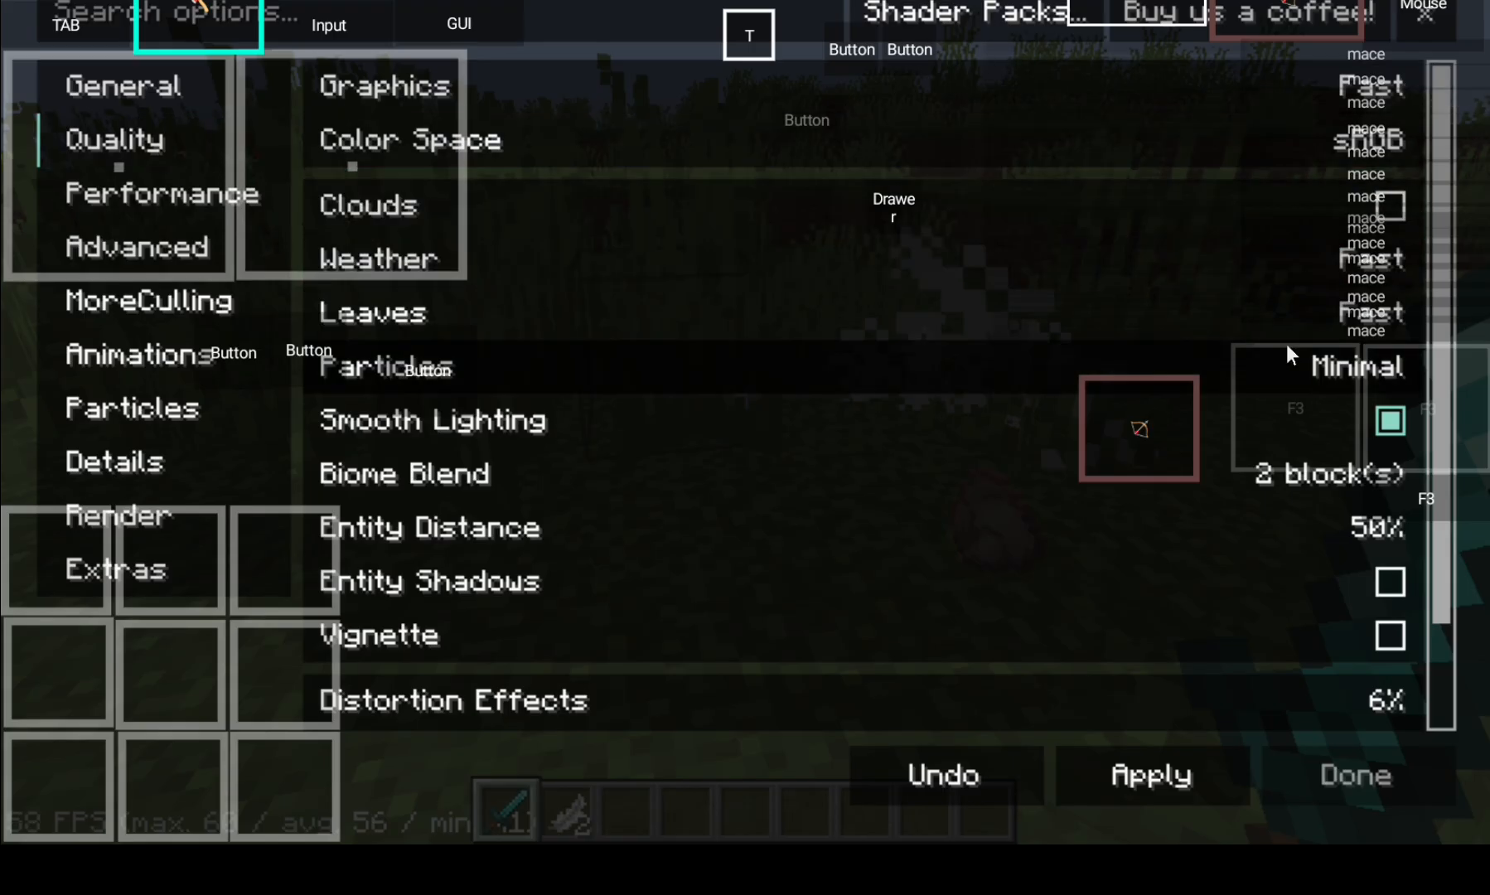
mouse_move(368, 204)
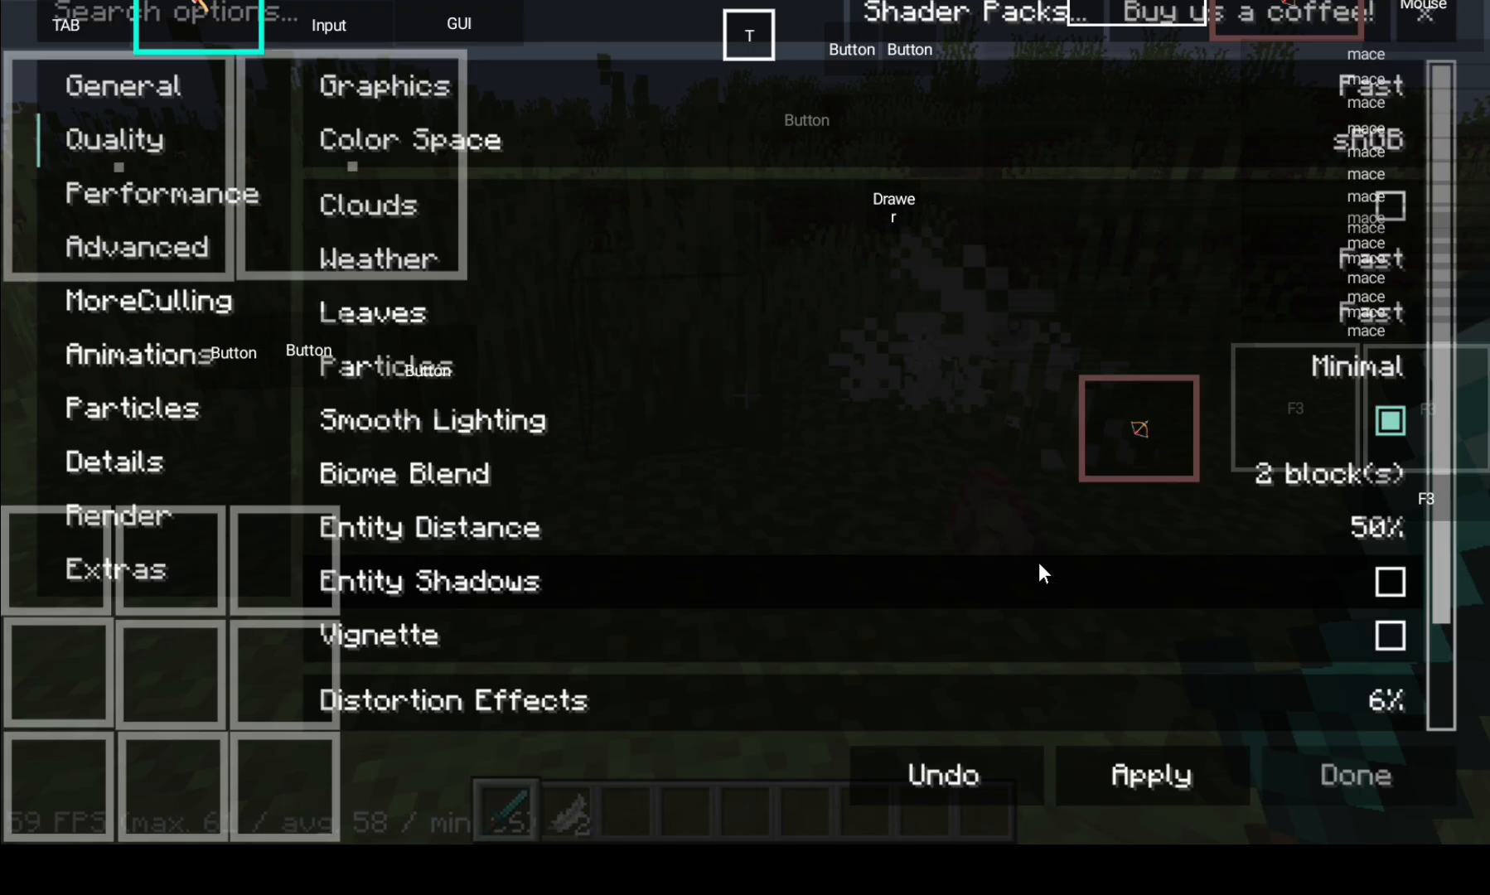
mouse_move(214, 195)
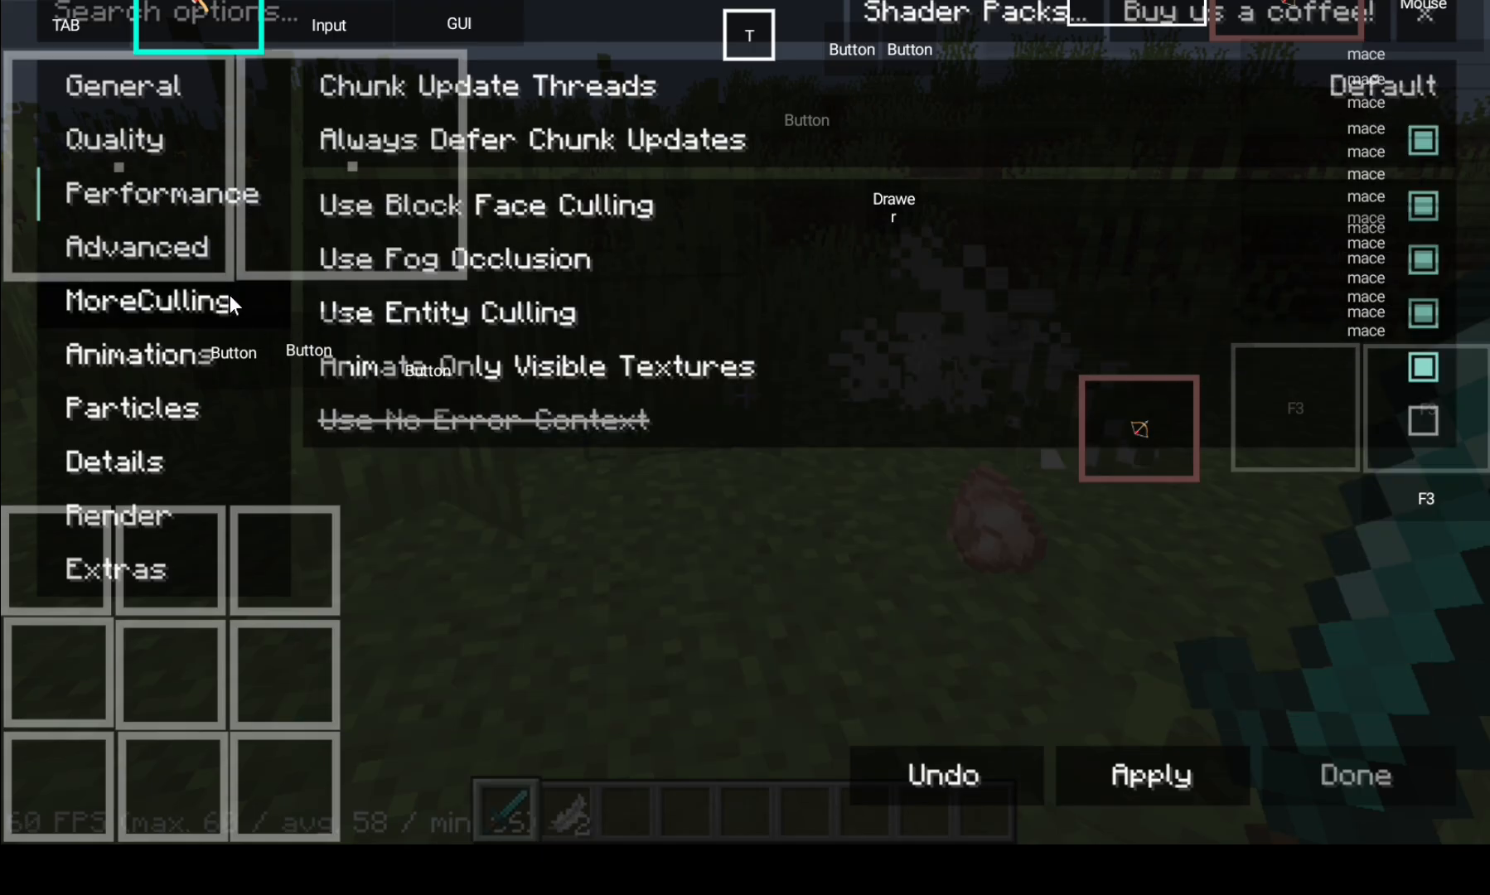
Step: Review the Animations and Extras video settings pages, then close settings with Done
left_click(140, 353)
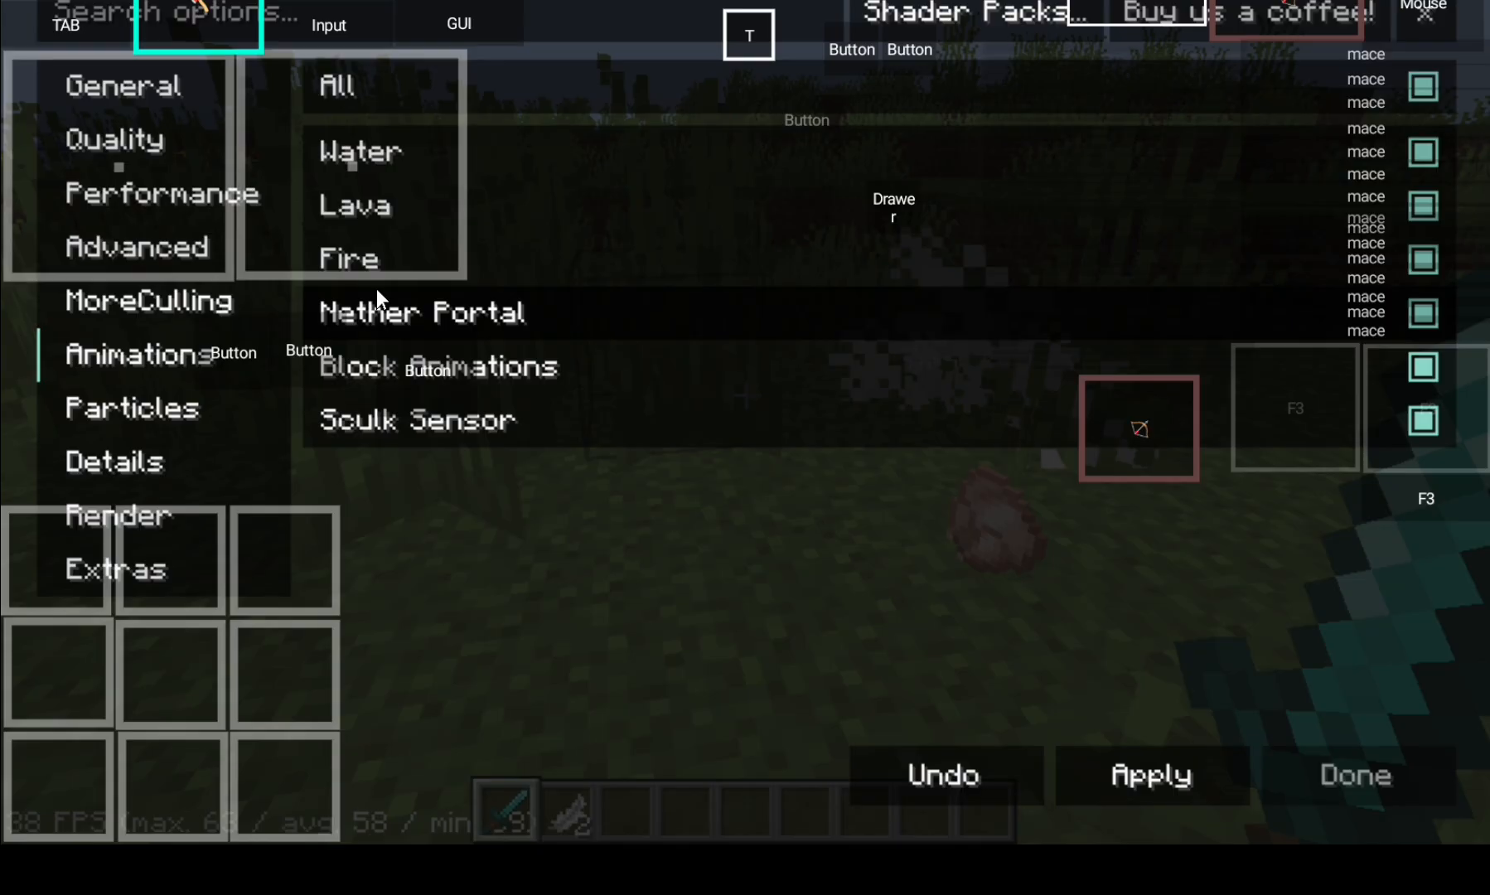
left_click(130, 408)
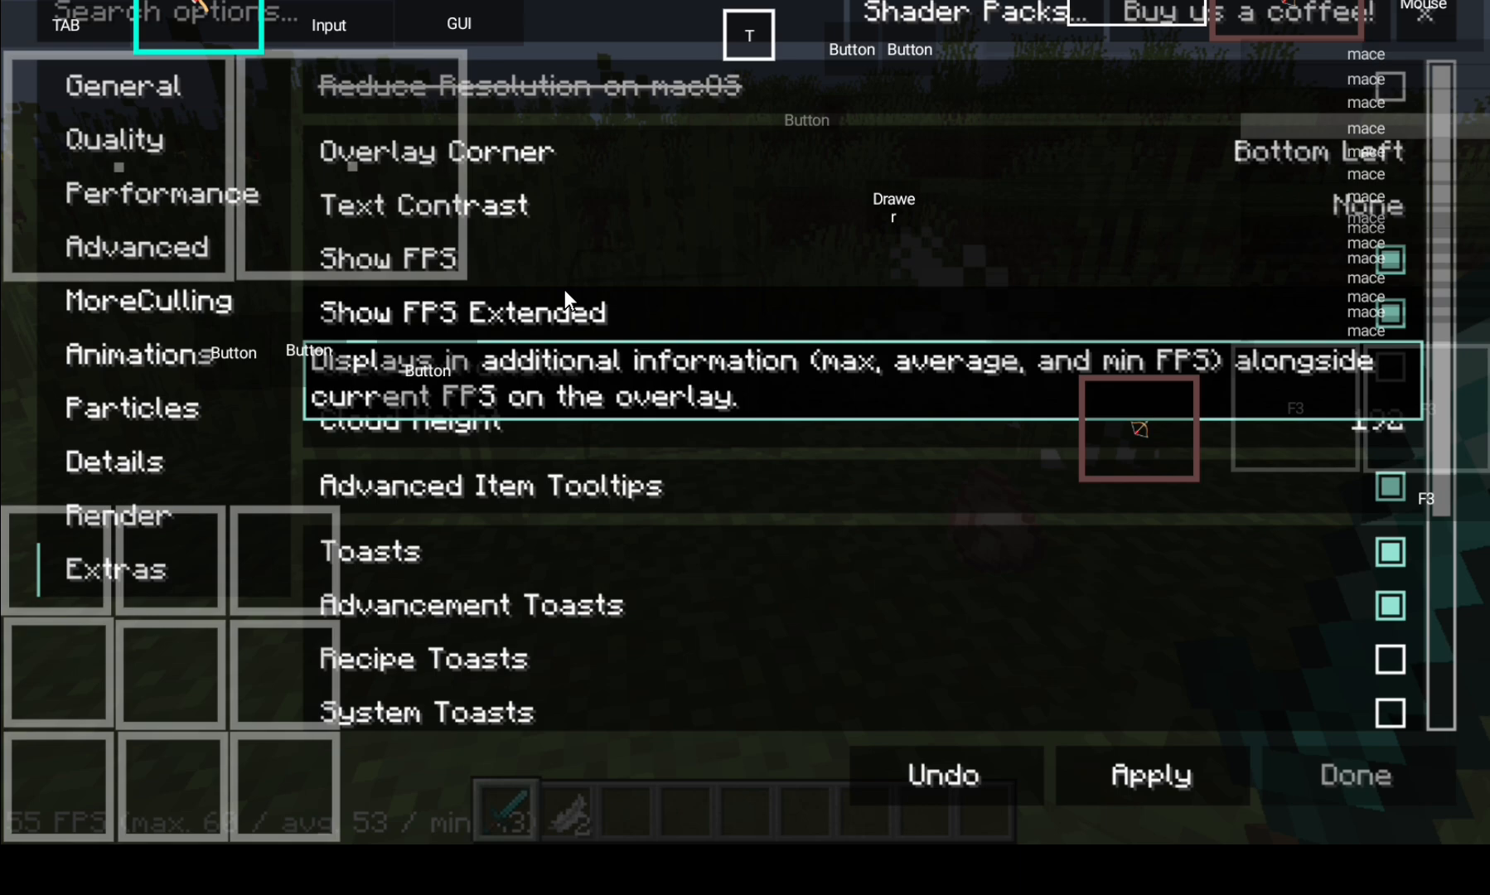
left_click(1352, 774)
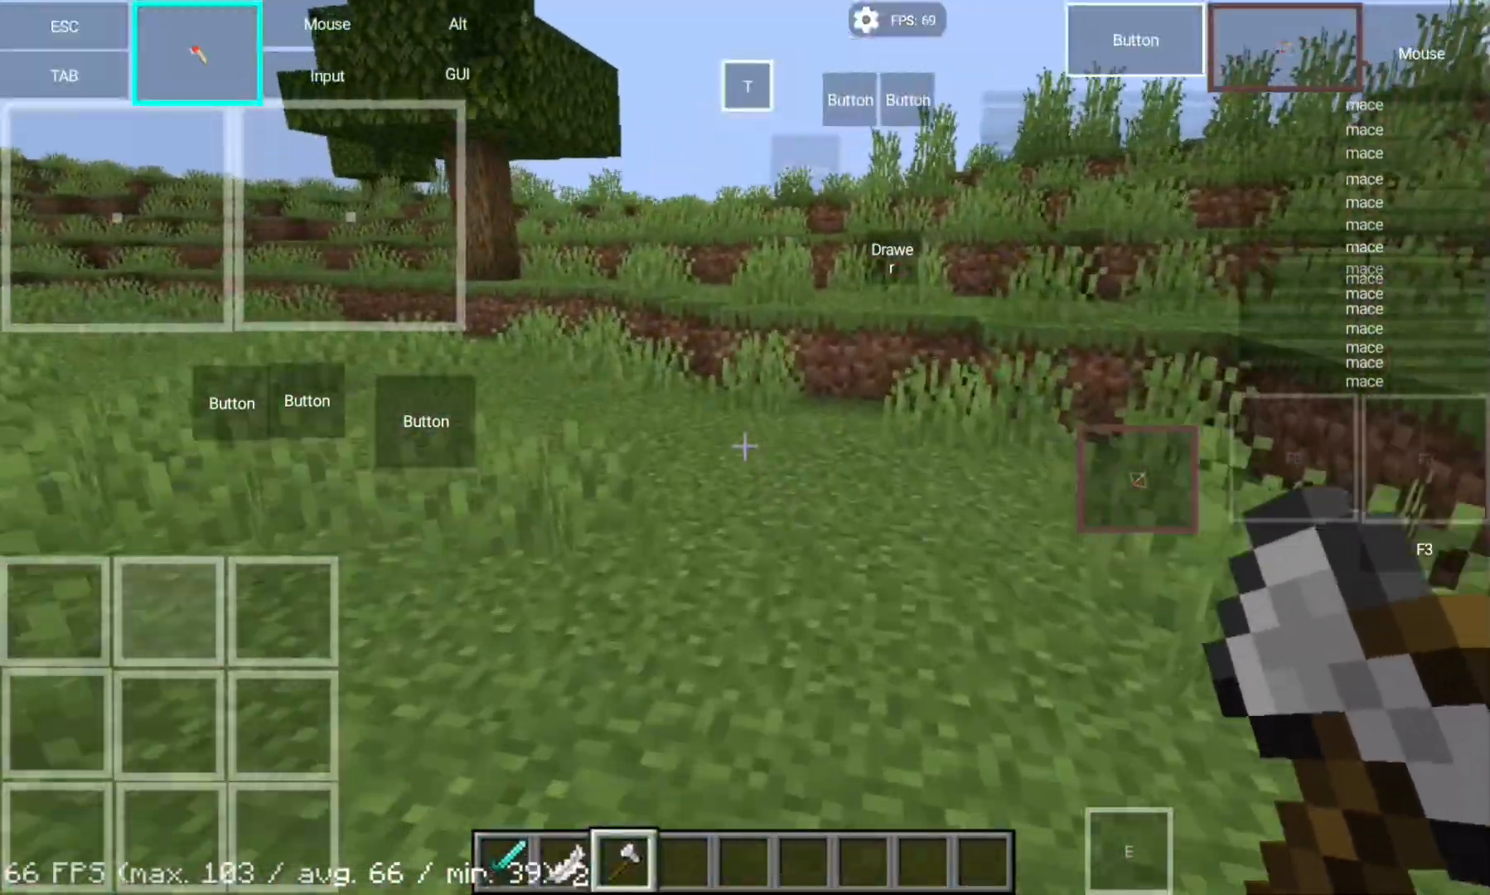
mouse_move(745, 448)
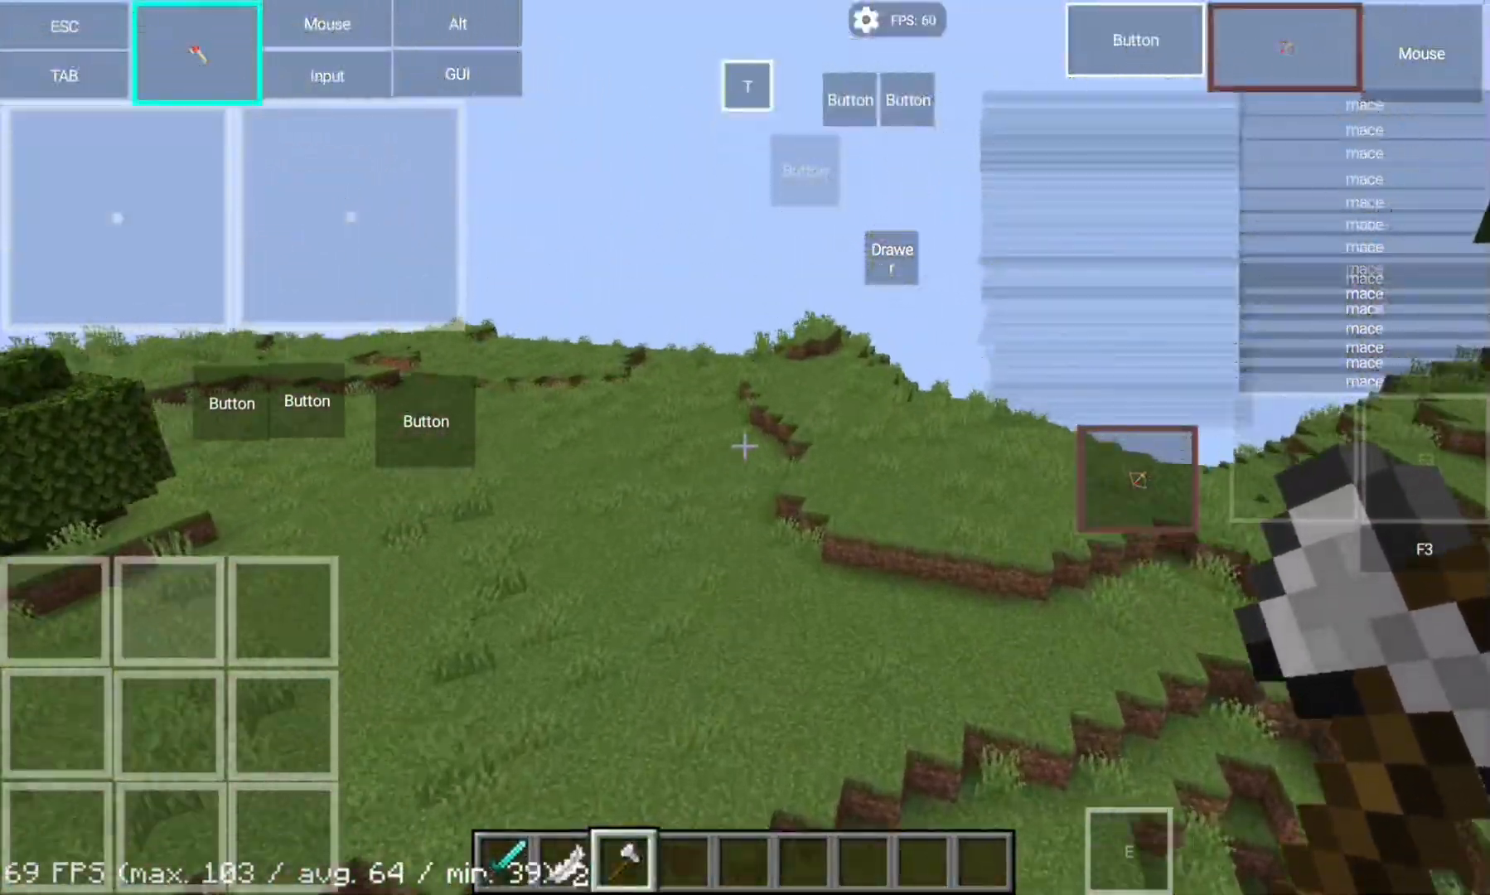